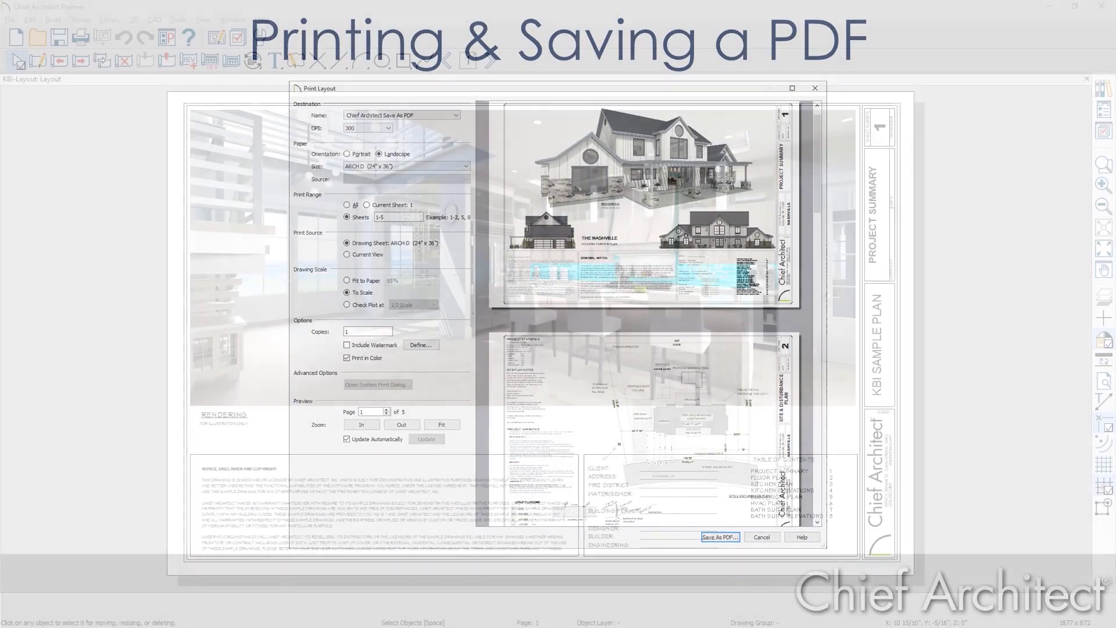
Open the Print Layout dialog for the KBI layout from the File menu
{"action": "left_click", "coordinate": [719, 537]}
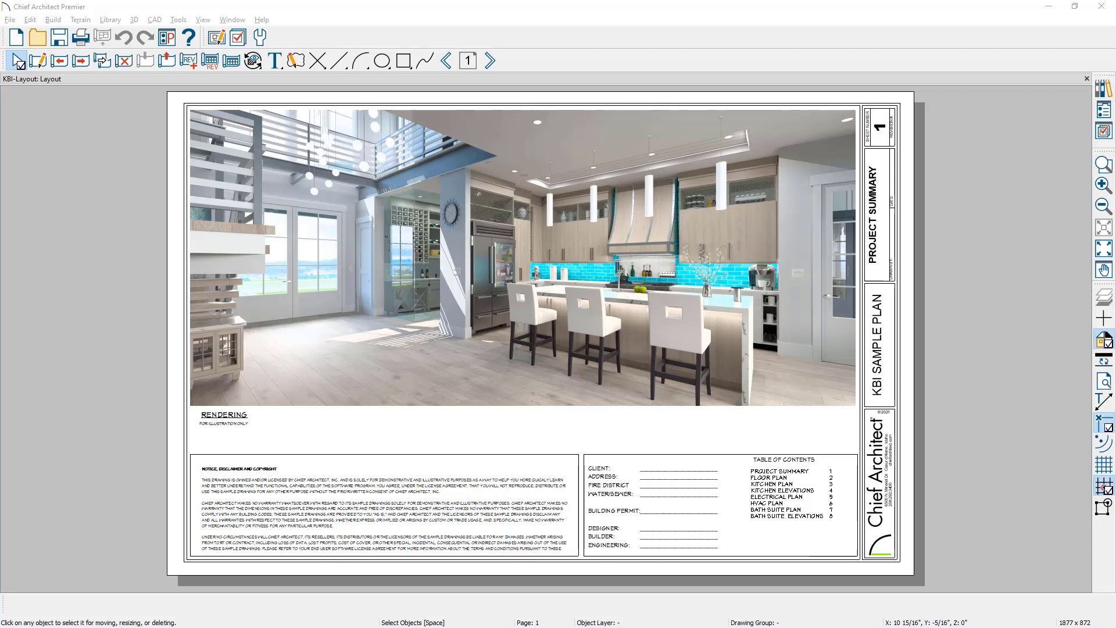
{"action": "mouse_move", "coordinate": [37, 37]}
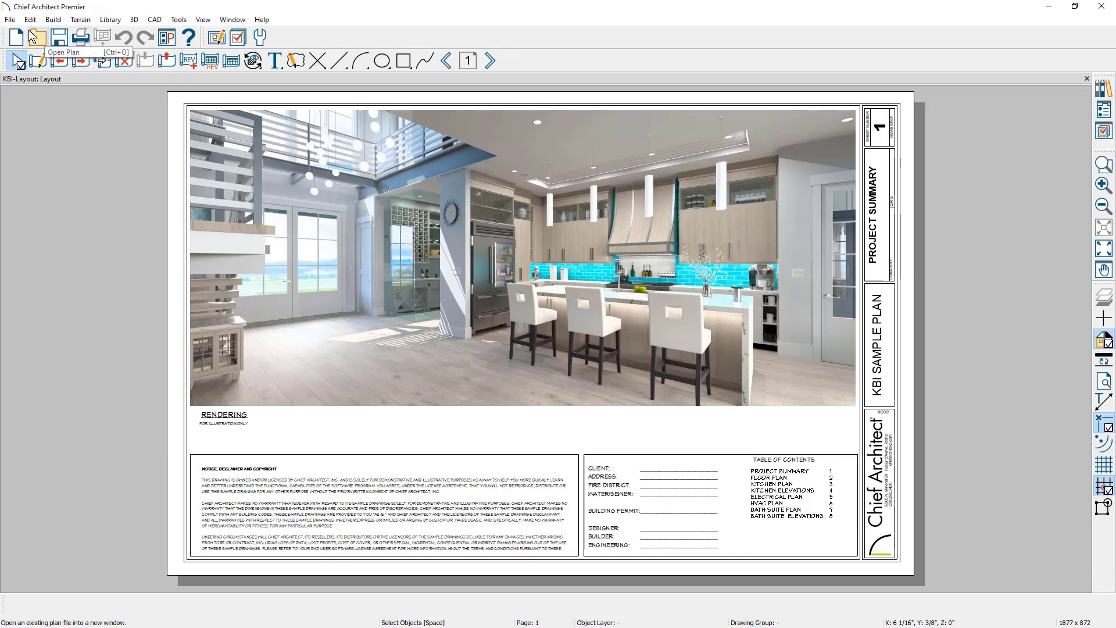
{"action": "left_click", "coordinate": [11, 20]}
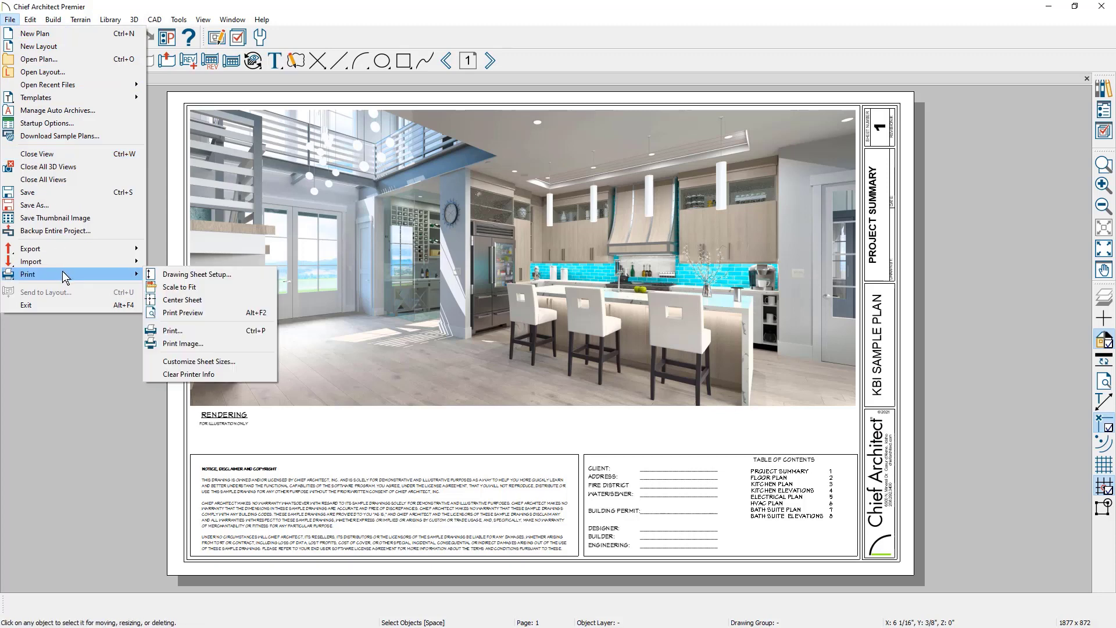
{"action": "left_click", "coordinate": [172, 330]}
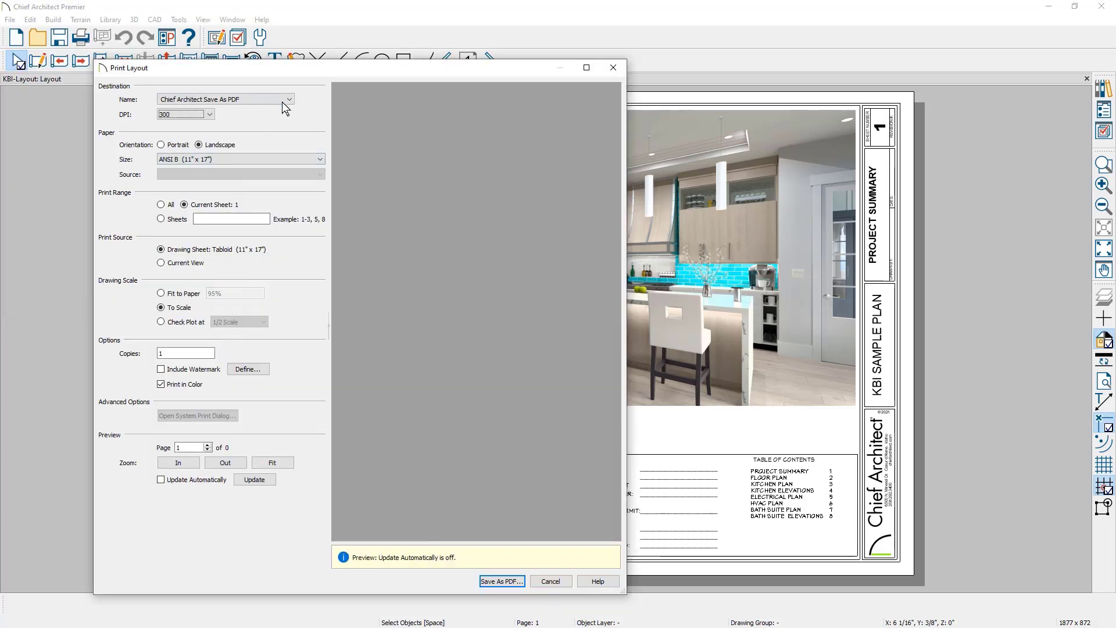
{"action": "left_click", "coordinate": [288, 99]}
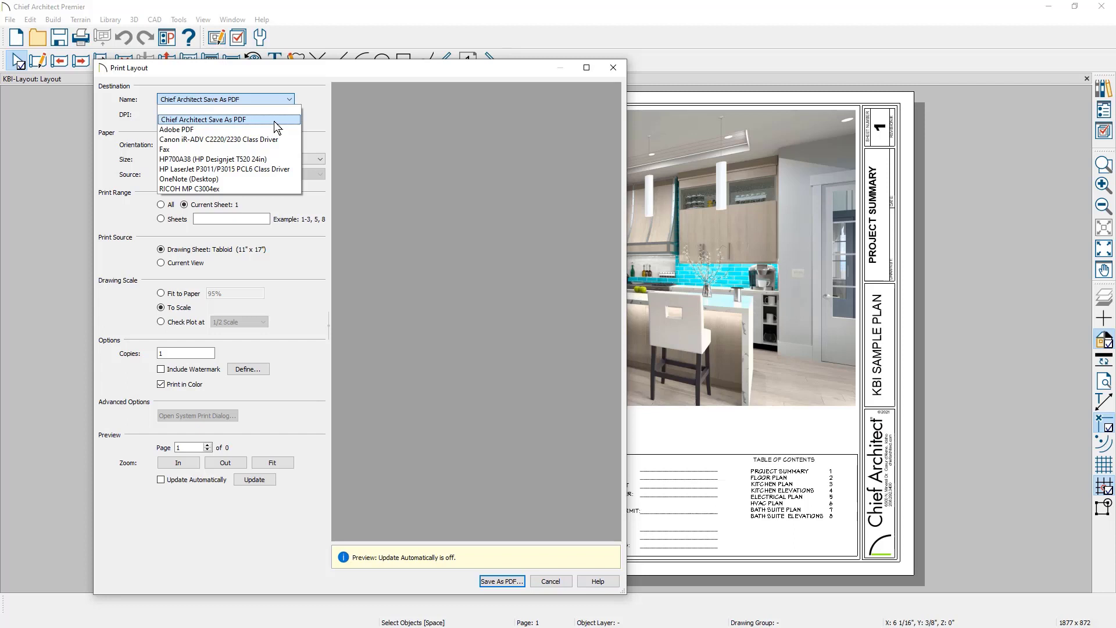
{"action": "left_click", "coordinate": [205, 120]}
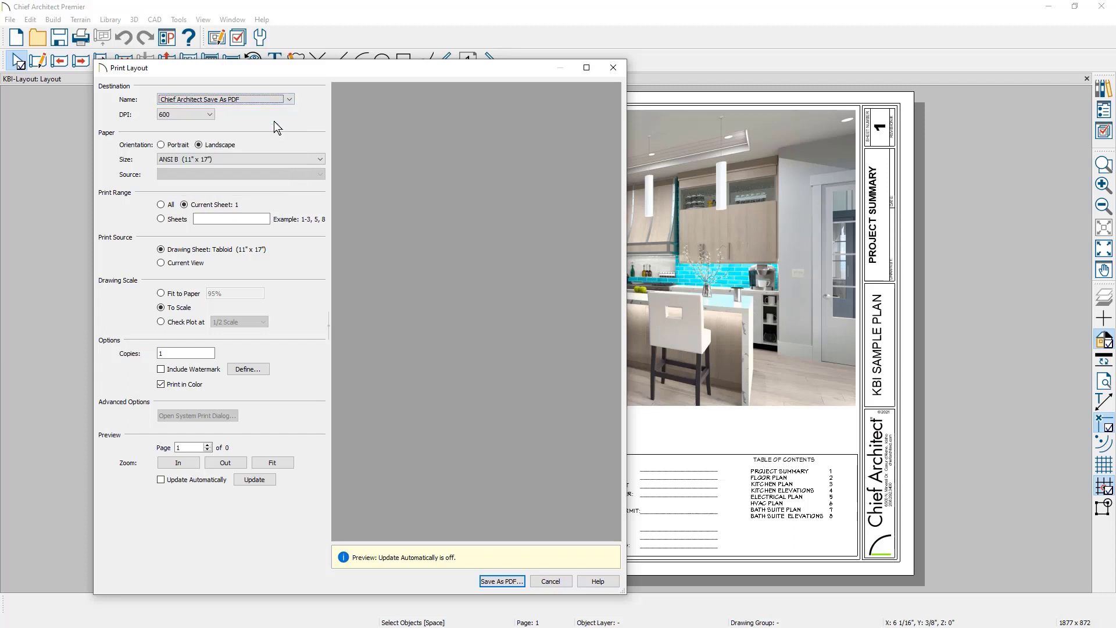
{"action": "left_click", "coordinate": [185, 114]}
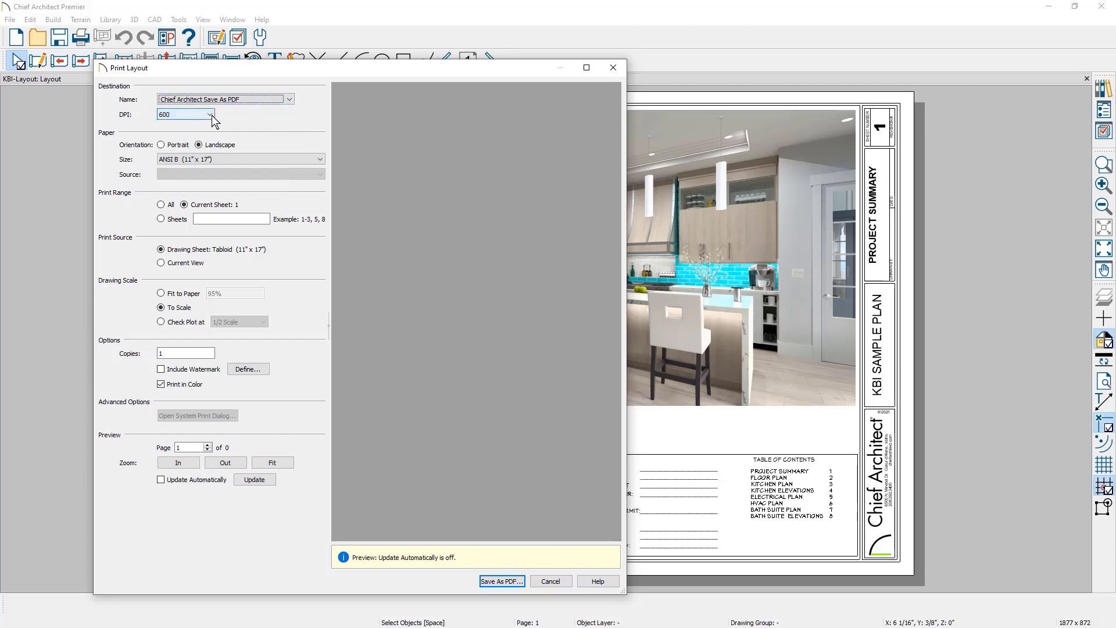
{"action": "left_click", "coordinate": [212, 115]}
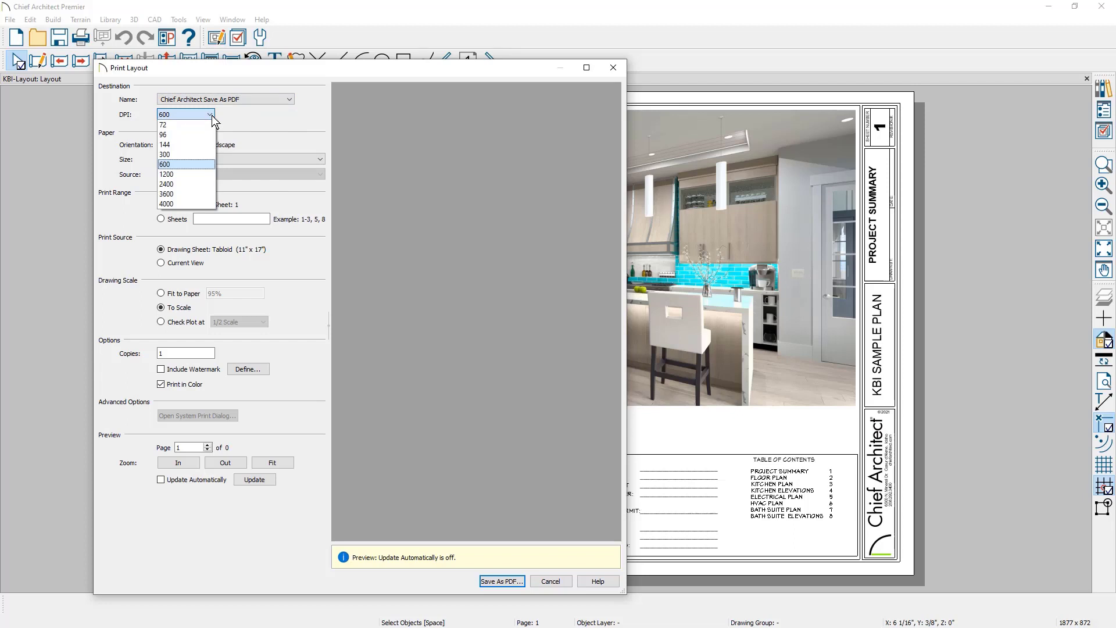
{"action": "left_click", "coordinate": [166, 154]}
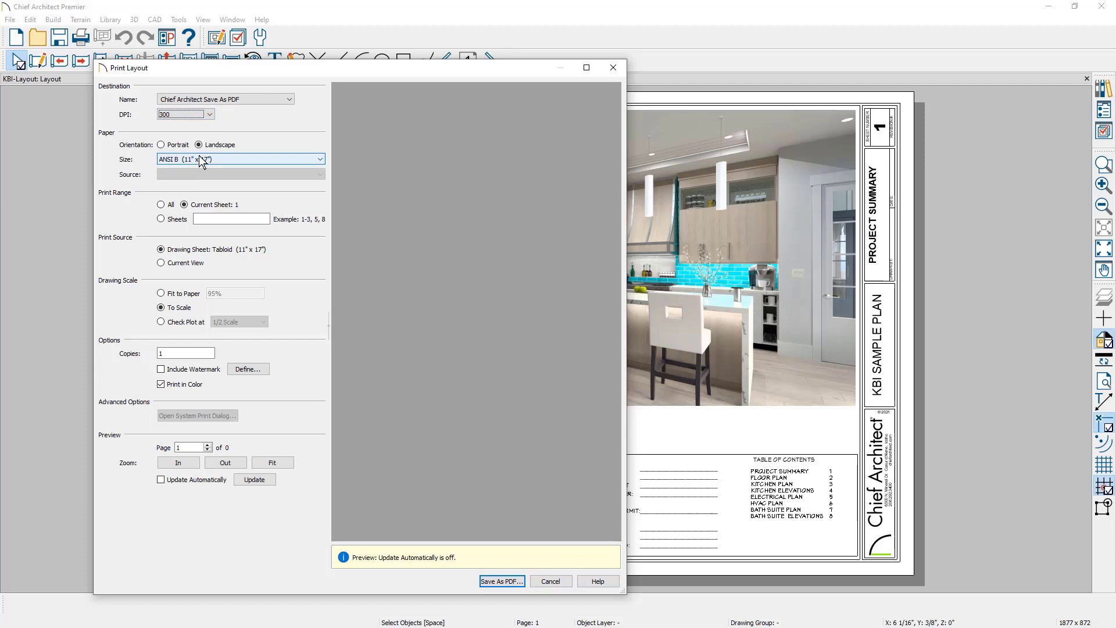
{"action": "mouse_move", "coordinate": [154, 165]}
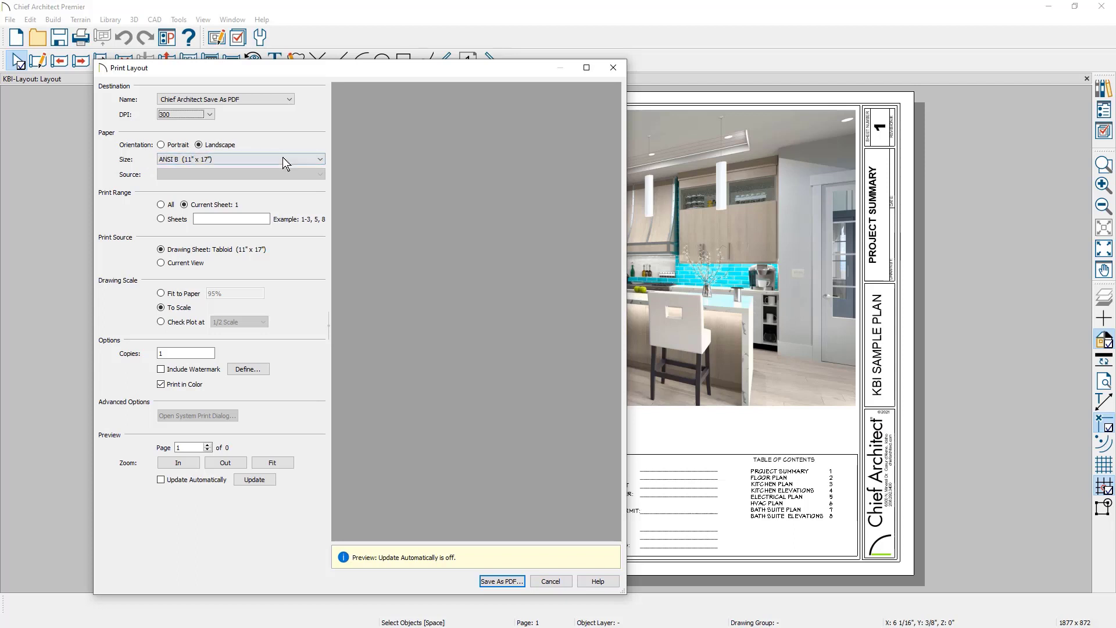
{"action": "mouse_move", "coordinate": [647, 228]}
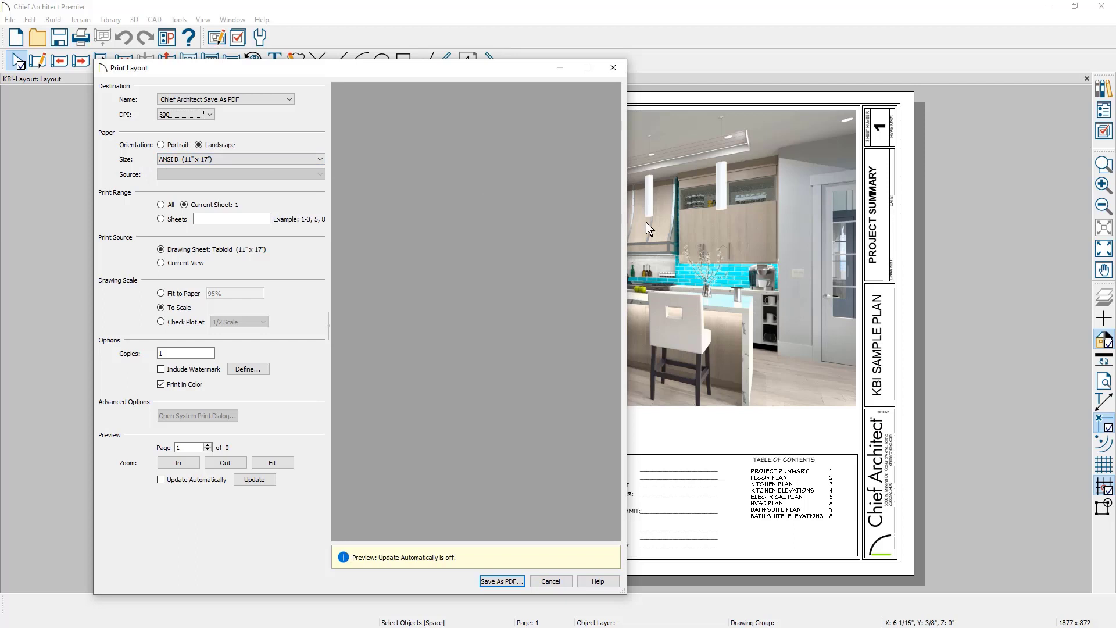
{"action": "mouse_move", "coordinate": [425, 176]}
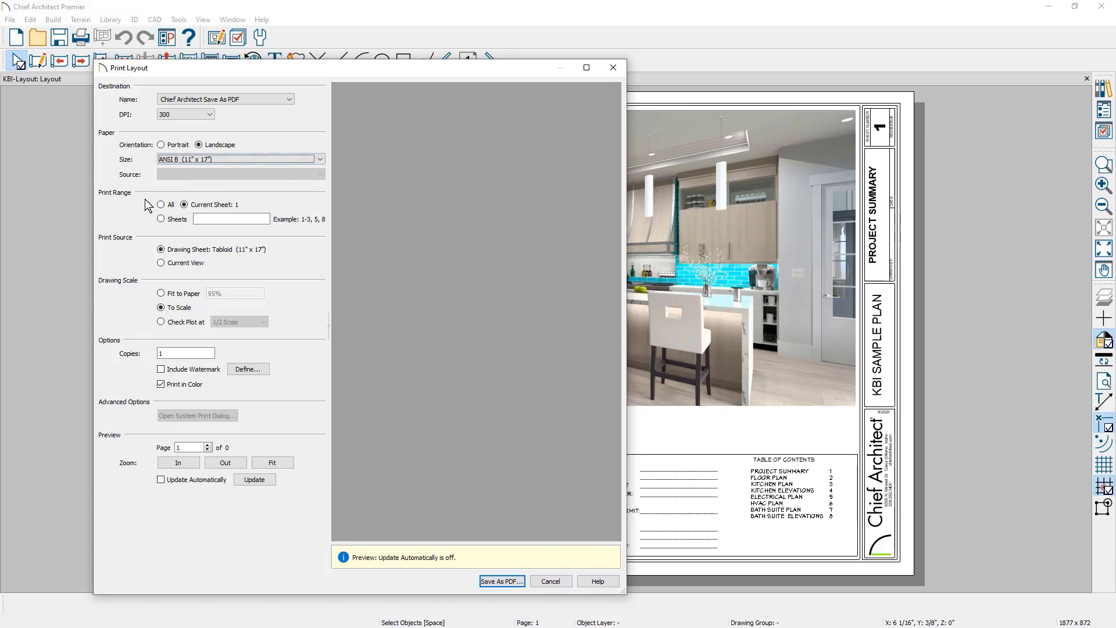
{"action": "mouse_move", "coordinate": [180, 217]}
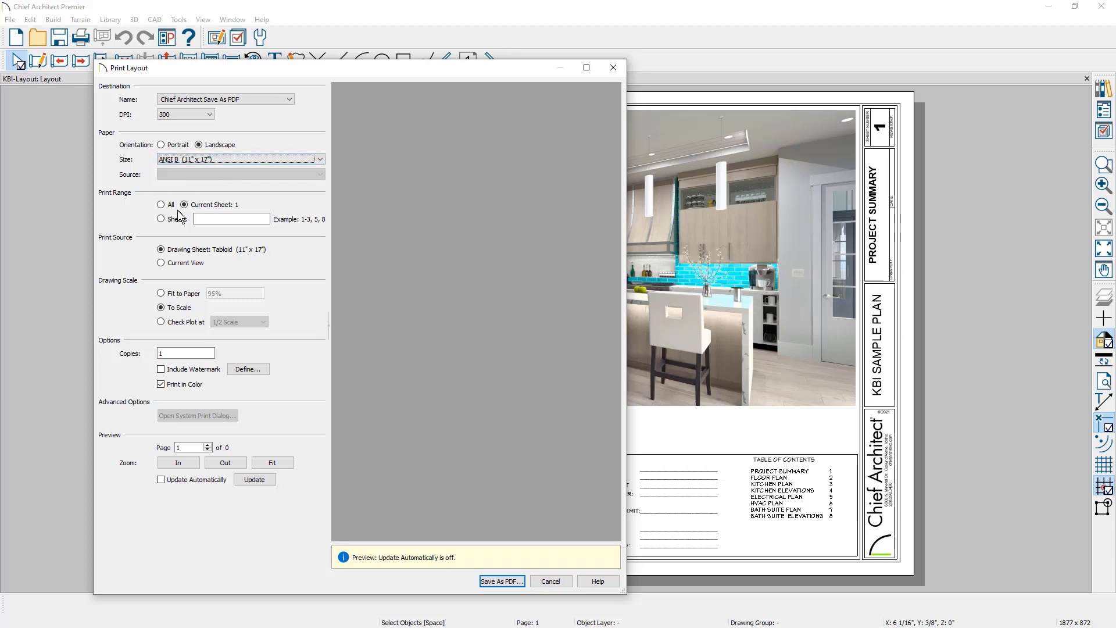
Set the print range to Sheets and enter 1-5
{"action": "left_click", "coordinate": [160, 218]}
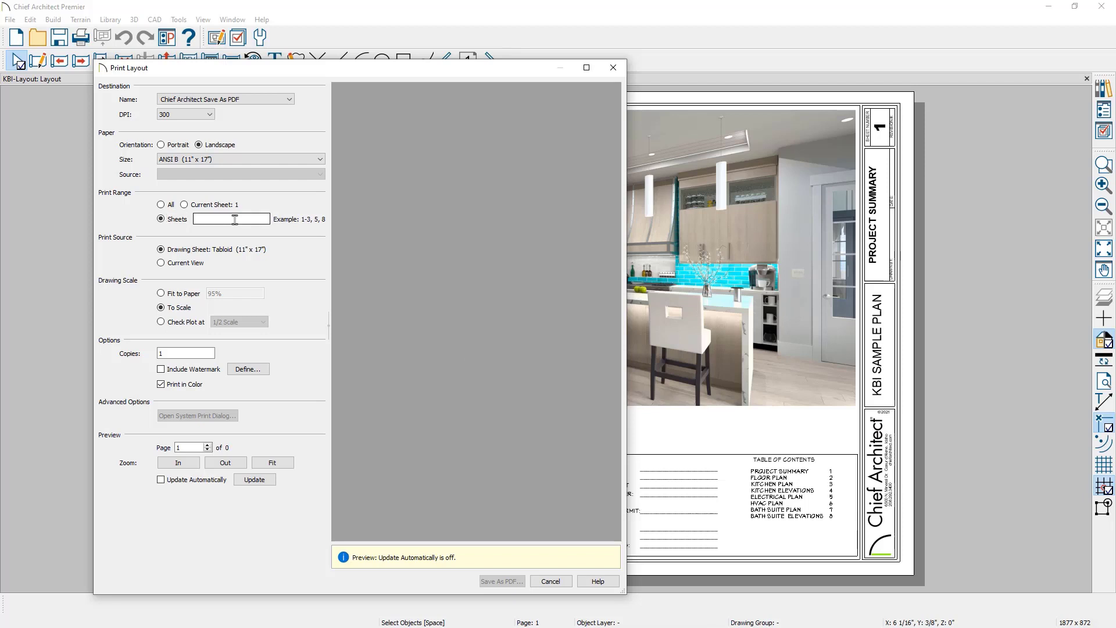
{"action": "type", "text": "1-5"}
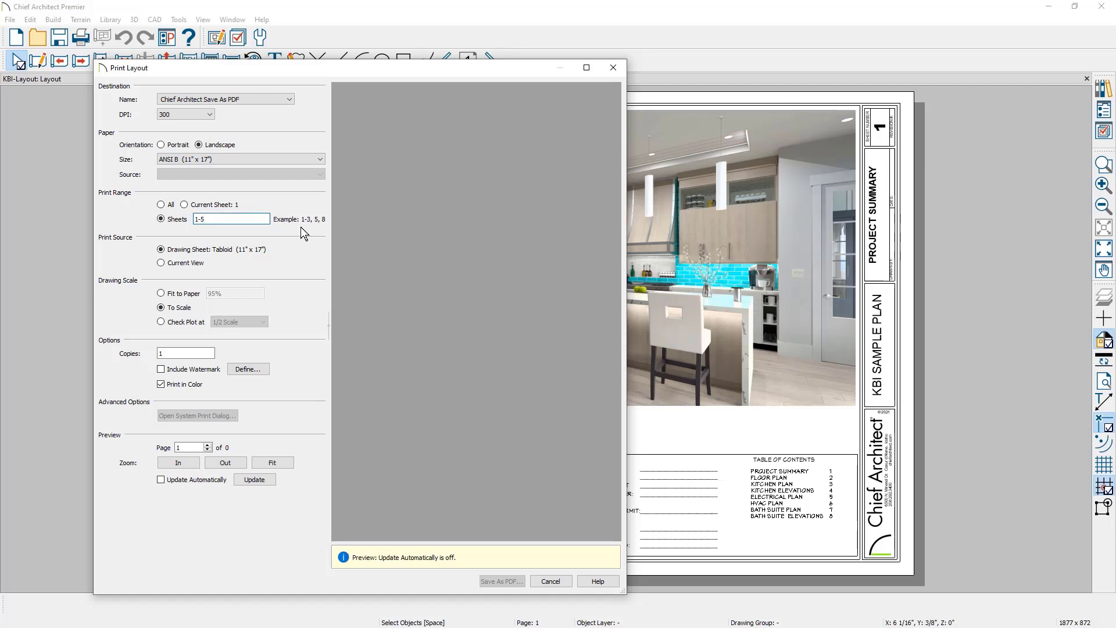
{"action": "left_click", "coordinate": [160, 249]}
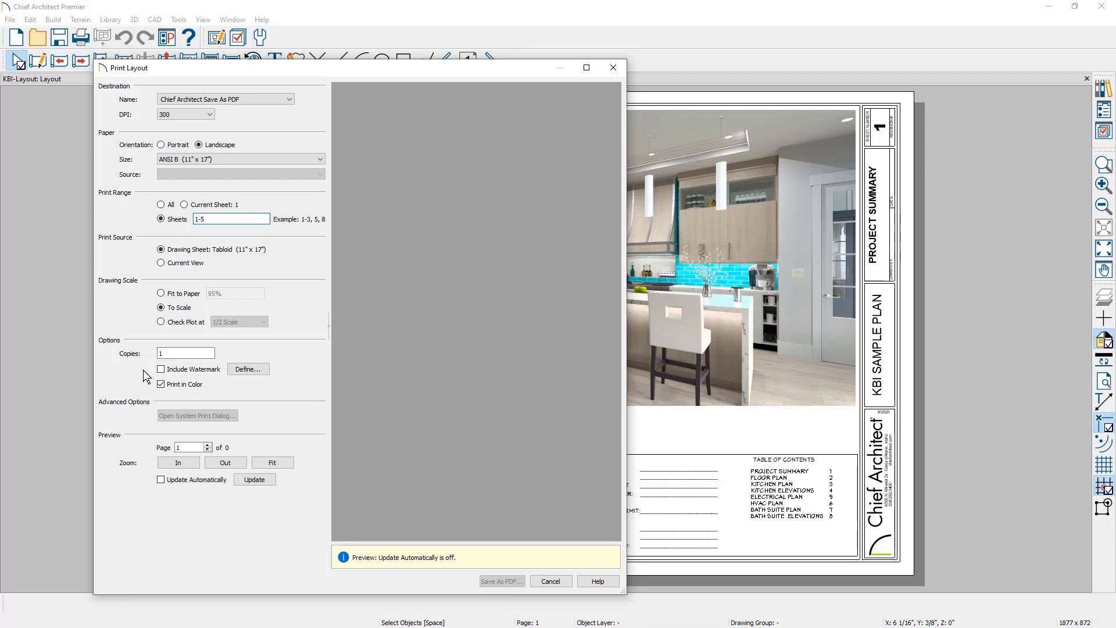
{"action": "mouse_move", "coordinate": [148, 399]}
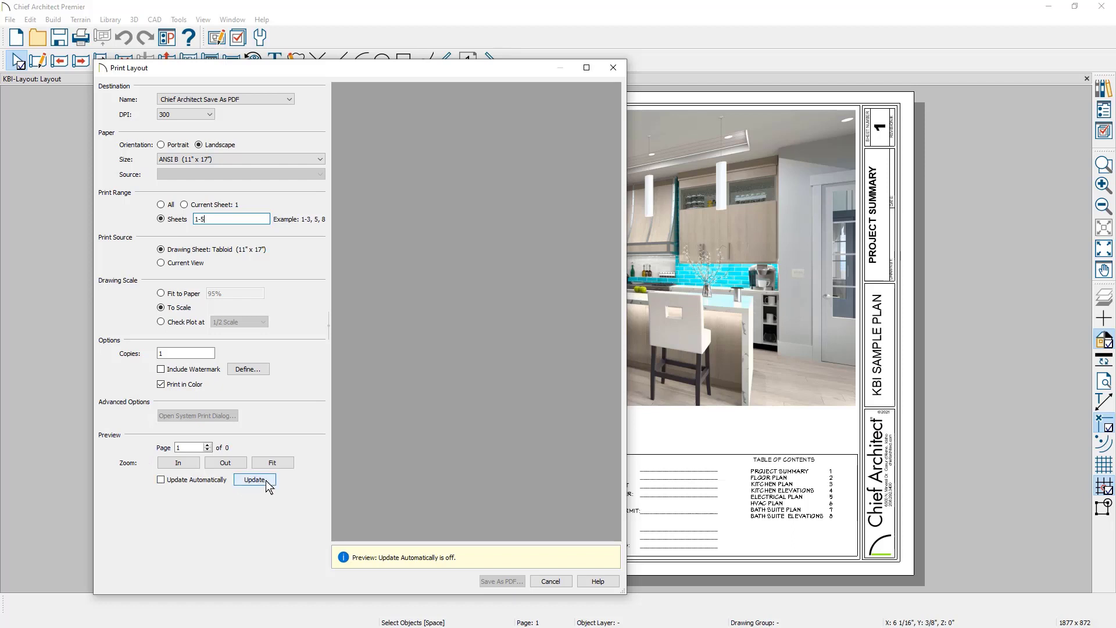
Update the preview and scroll down to review pages 3–5
{"action": "left_click", "coordinate": [254, 479]}
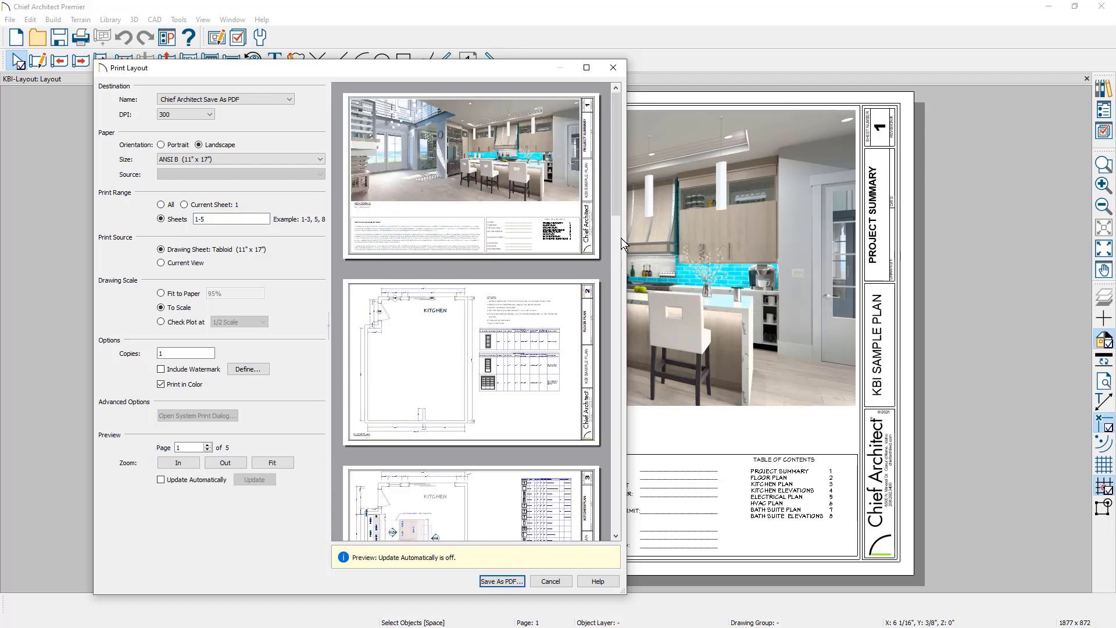
{"action": "scroll", "scroll_direction": "down", "scroll_amount": 3}
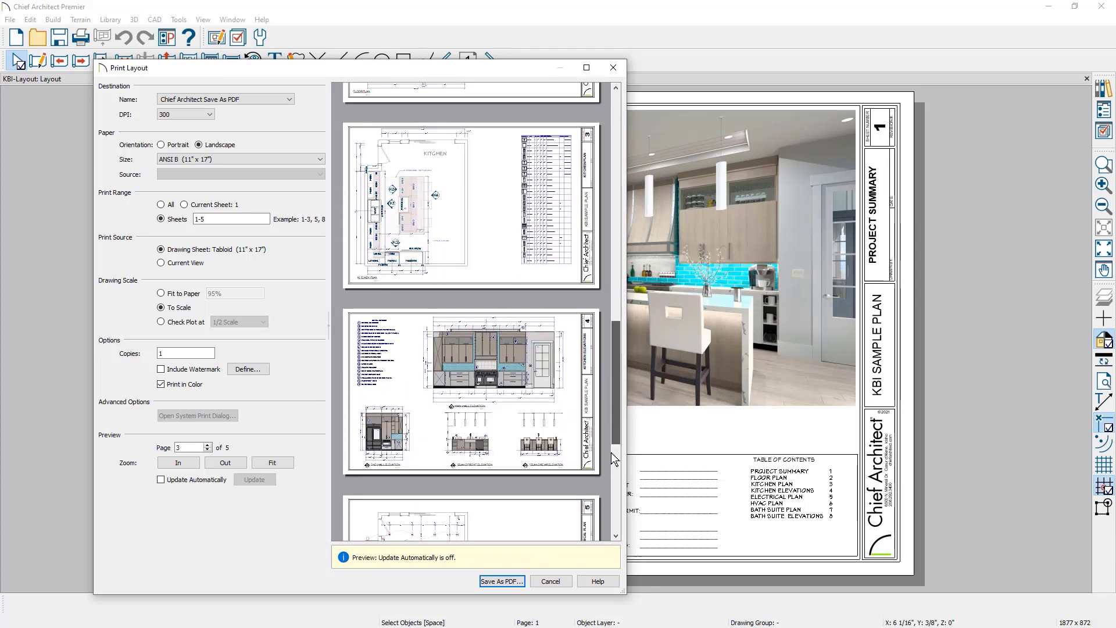
{"action": "scroll", "scroll_direction": "down", "scroll_amount": 3}
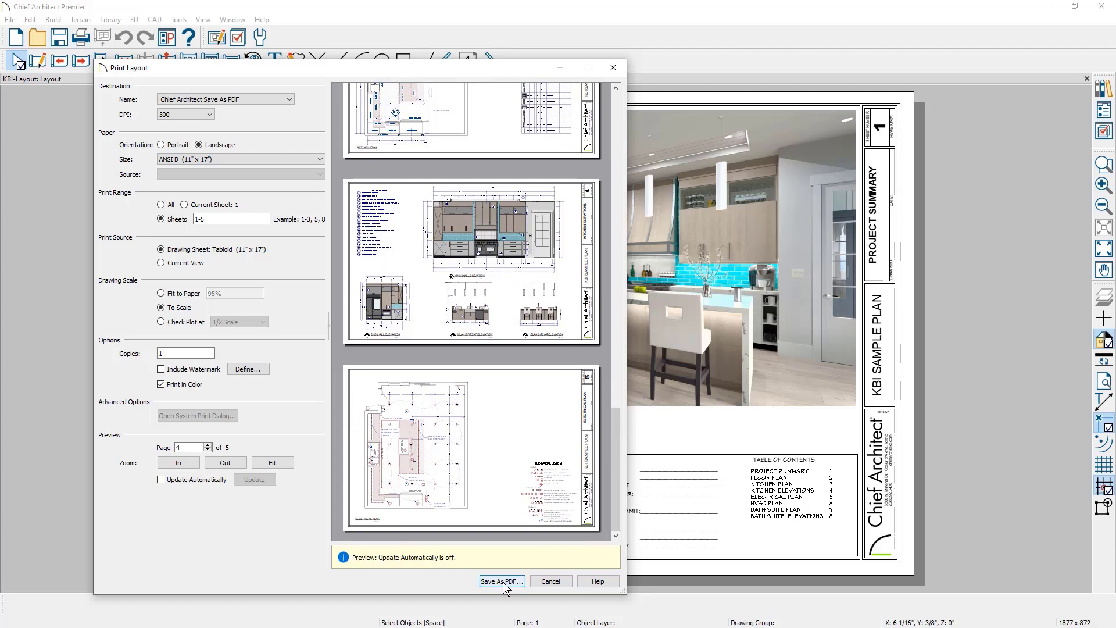
Save sheets 1–5 as KBI-Layout-5-20.pdf in the PDFs folder
{"action": "left_click", "coordinate": [502, 581]}
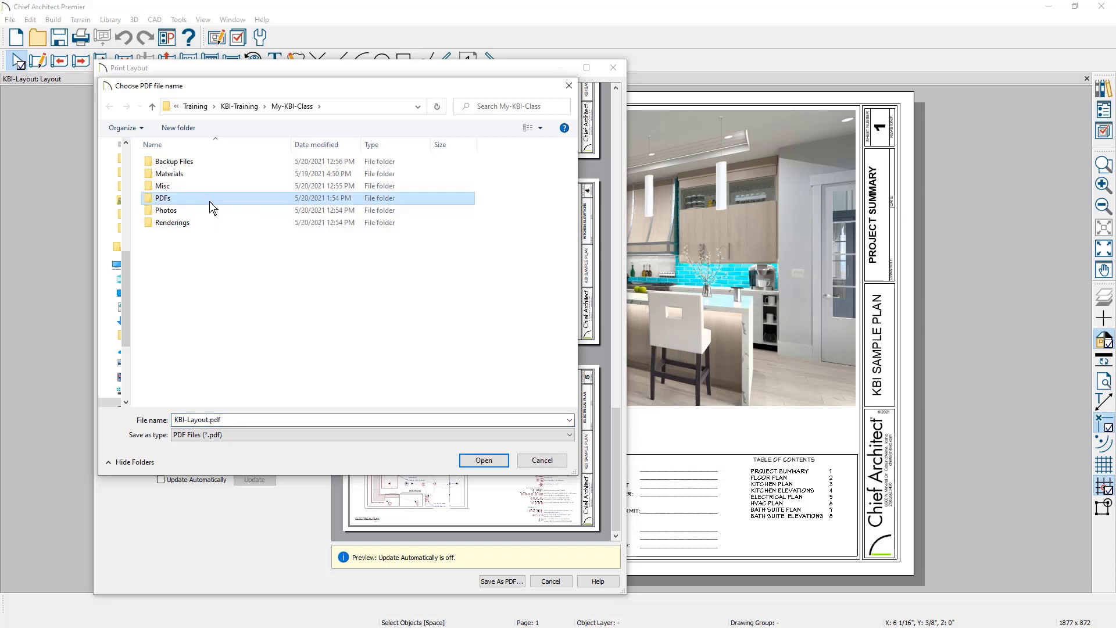
{"action": "double_click", "coordinate": [162, 197]}
{"action": "type", "text": "-5-20"}
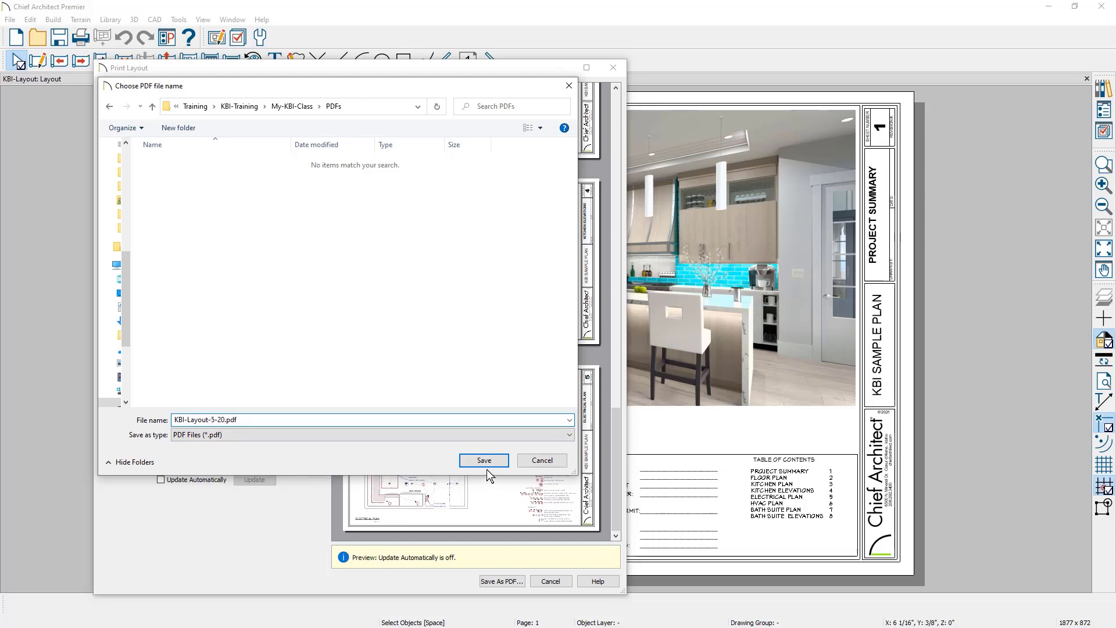
{"action": "left_click", "coordinate": [484, 460]}
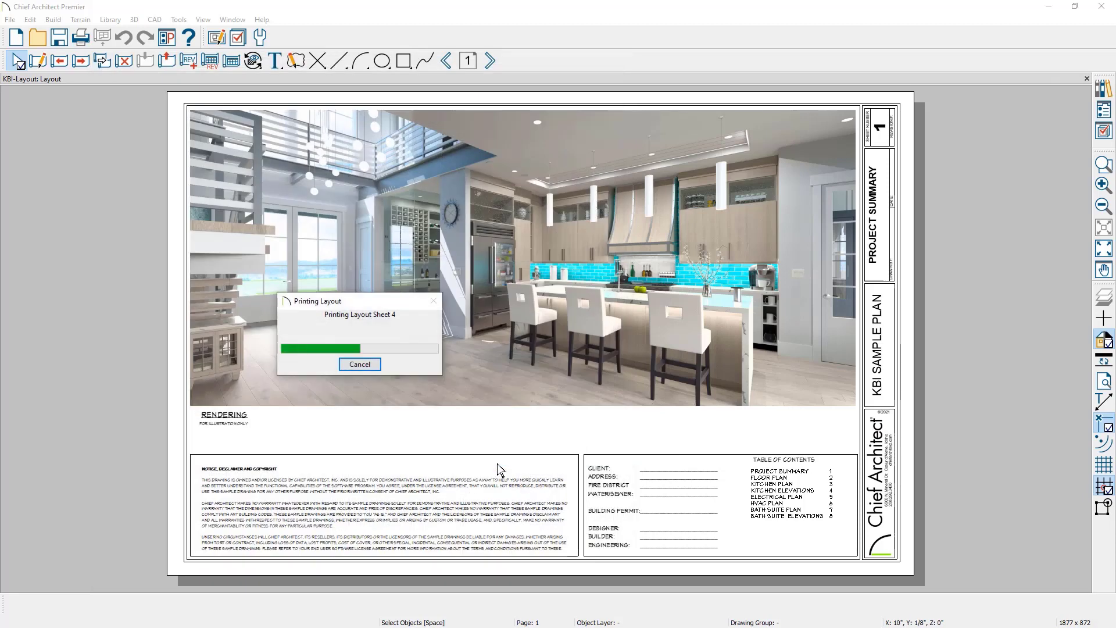